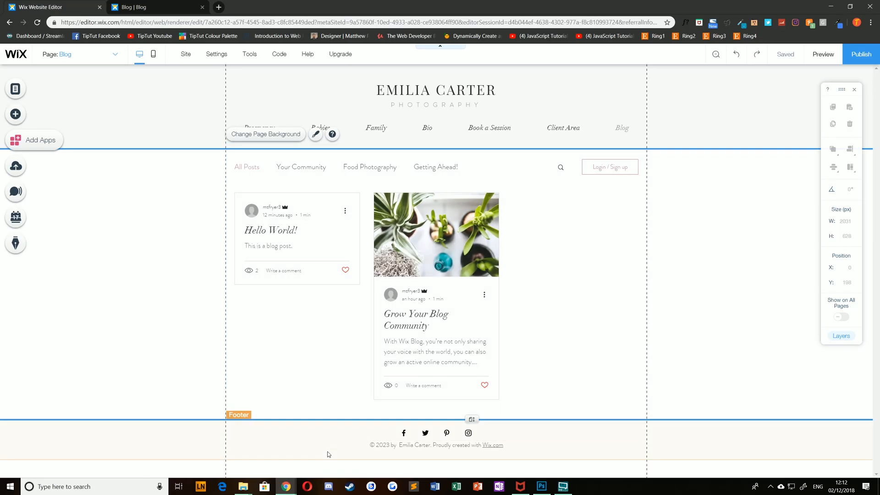
{"action": "mouse_move", "coordinate": [300, 457]}
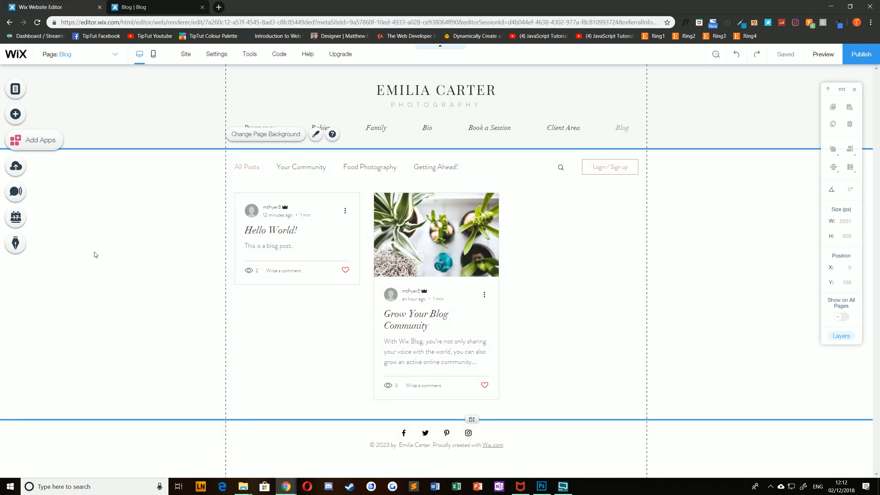
- Go from the Blog panel to Manage Posts to list the blog's posts
{"action": "left_click", "coordinate": [15, 243]}
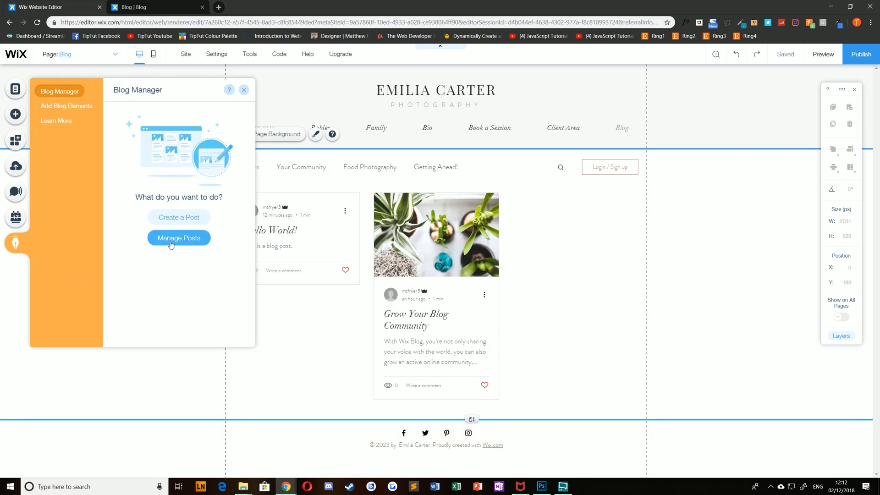
{"action": "left_click", "coordinate": [178, 237]}
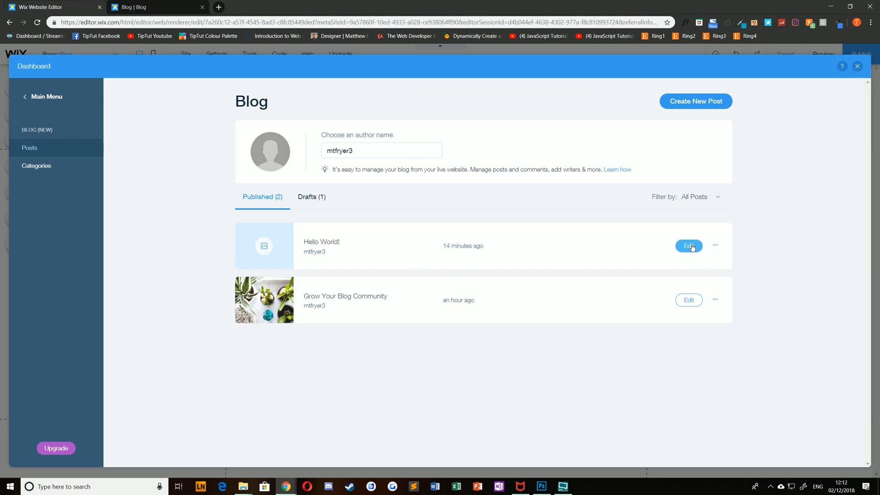
- Open Hello World! for editing and show its Post Settings
{"action": "left_click", "coordinate": [688, 246]}
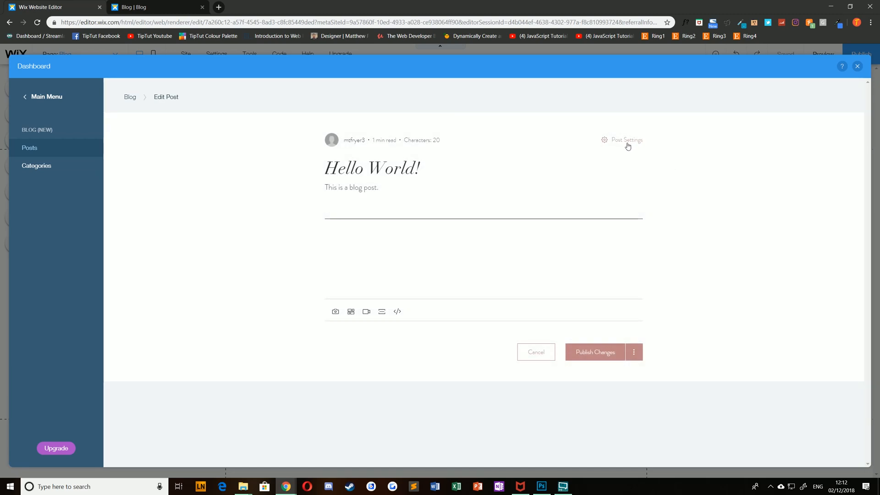
{"action": "left_click", "coordinate": [622, 140]}
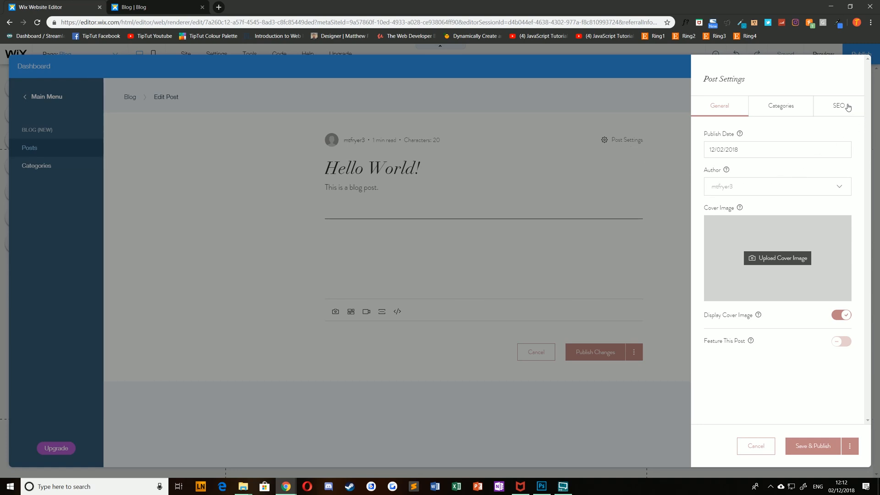
- Change the Hello World! SEO URL slug to /hello-everyone
{"action": "left_click", "coordinate": [838, 105]}
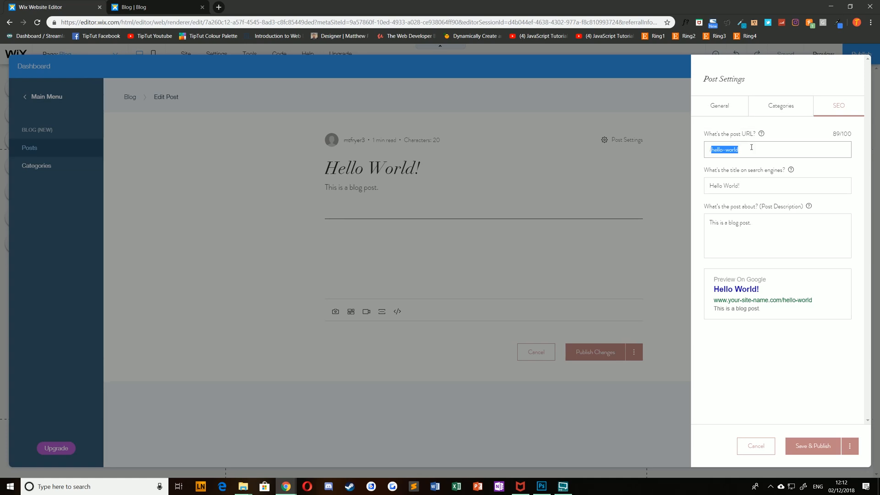
{"action": "type", "text": "/hello-"}
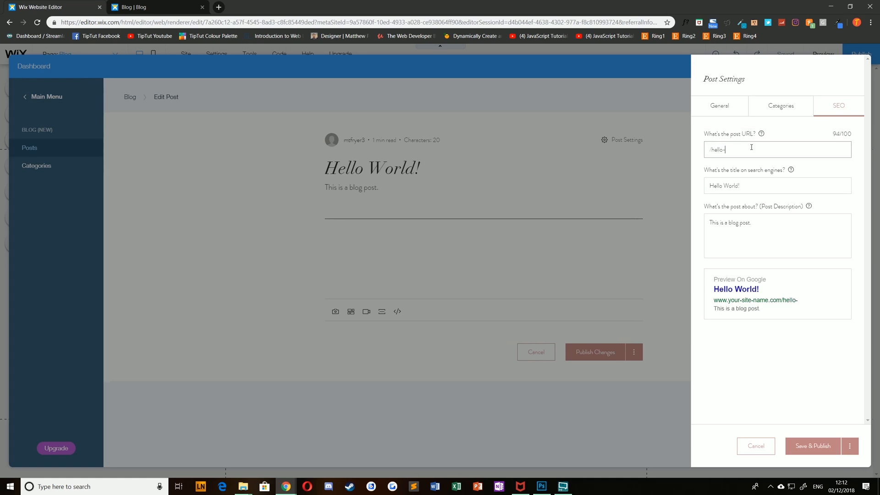
{"action": "type", "text": "everyone"}
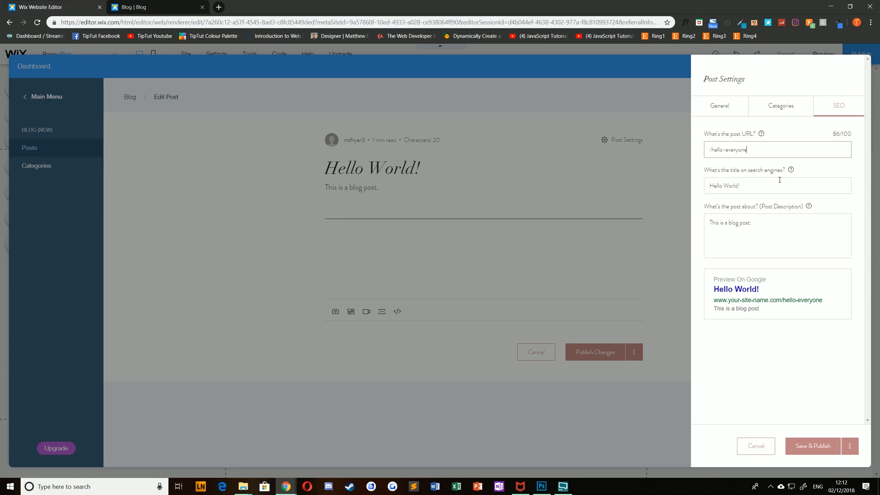
{"action": "mouse_move", "coordinate": [765, 337]}
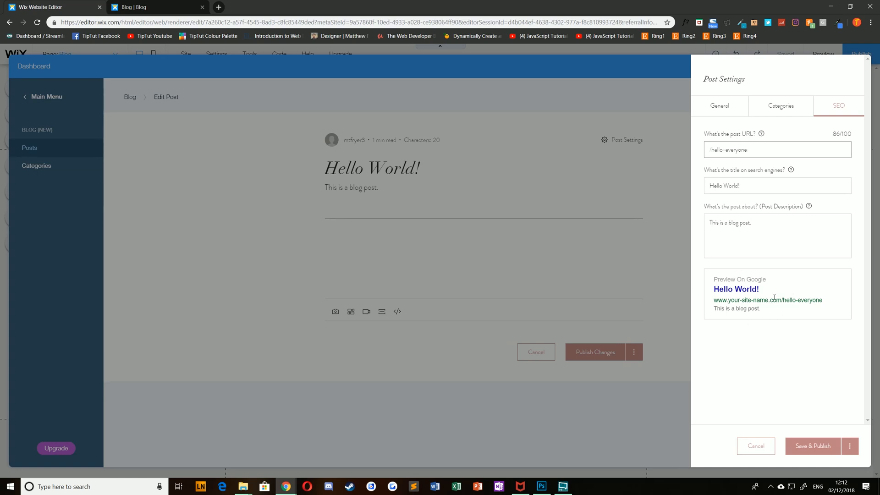
- Set SEO title 'Hello World! Food Photography', add a welcome description, then save and publish
{"action": "left_click", "coordinate": [776, 185]}
{"action": "type", "text": " F"}
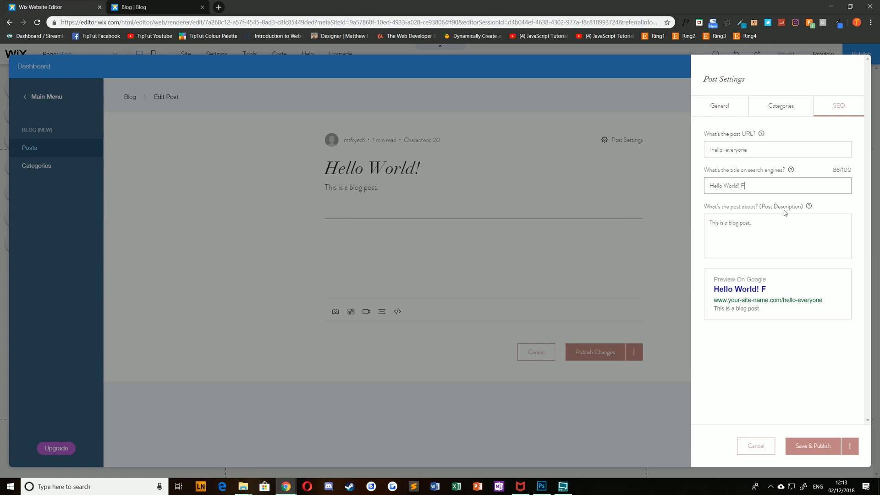
{"action": "type", "text": "ood Photography"}
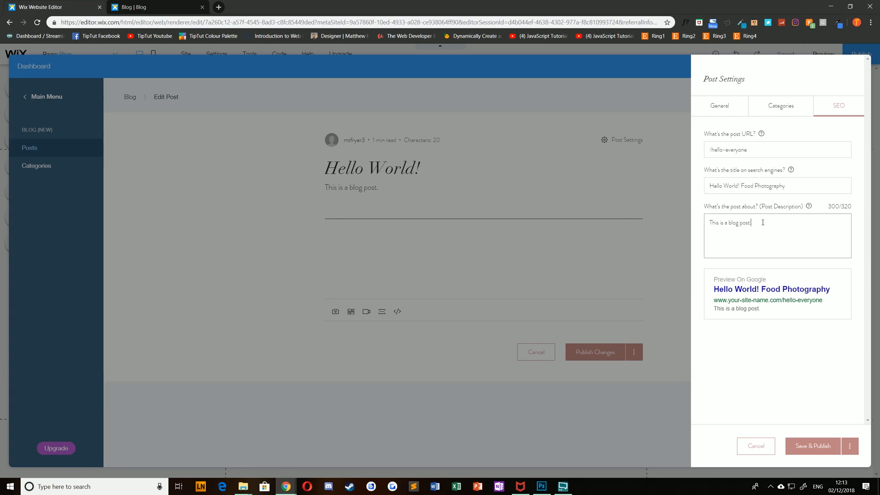
{"action": "triple_click", "coordinate": [730, 222]}
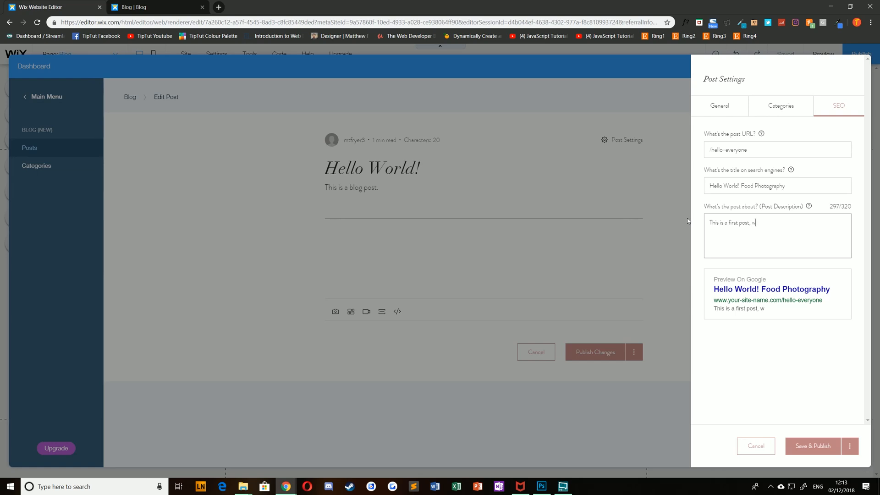
{"action": "type", "text": "elcome to my blo"}
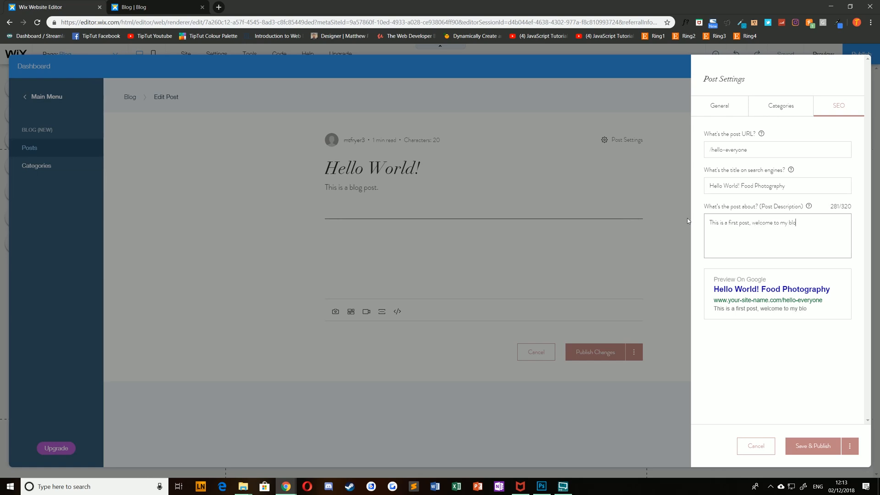
{"action": "type", "text": "g on the best food in England."}
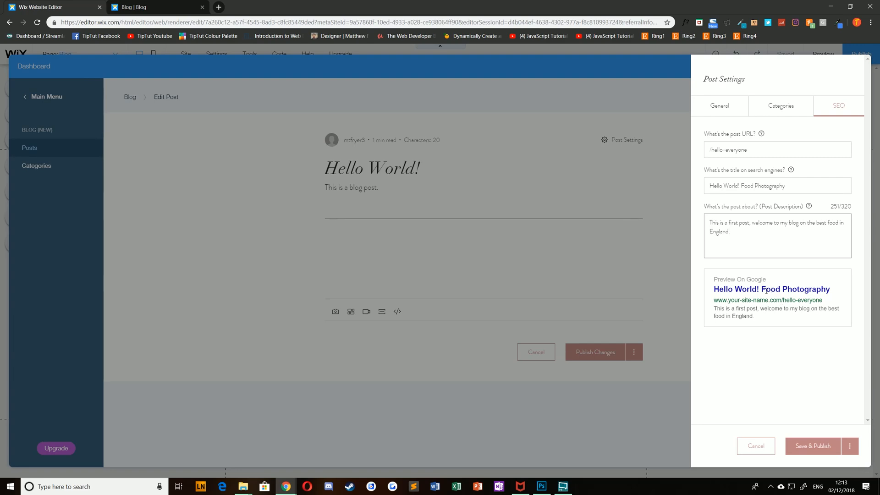
{"action": "left_click", "coordinate": [812, 446]}
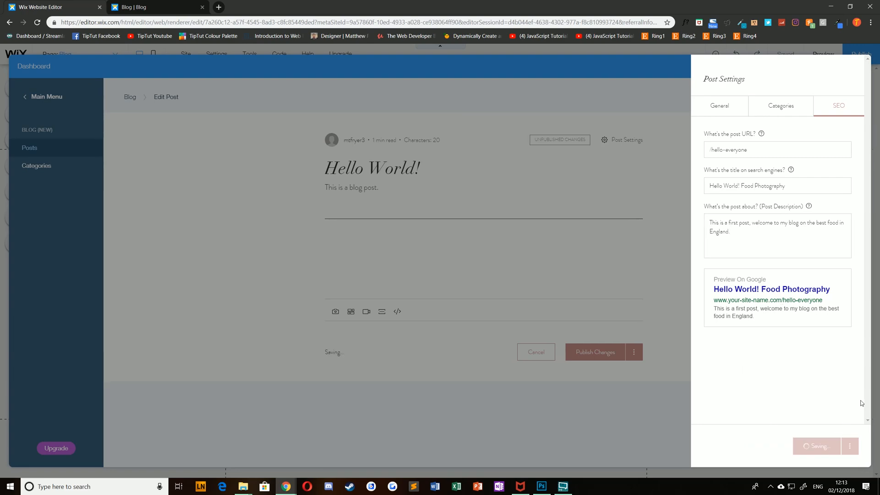
{"action": "left_click", "coordinate": [594, 351]}
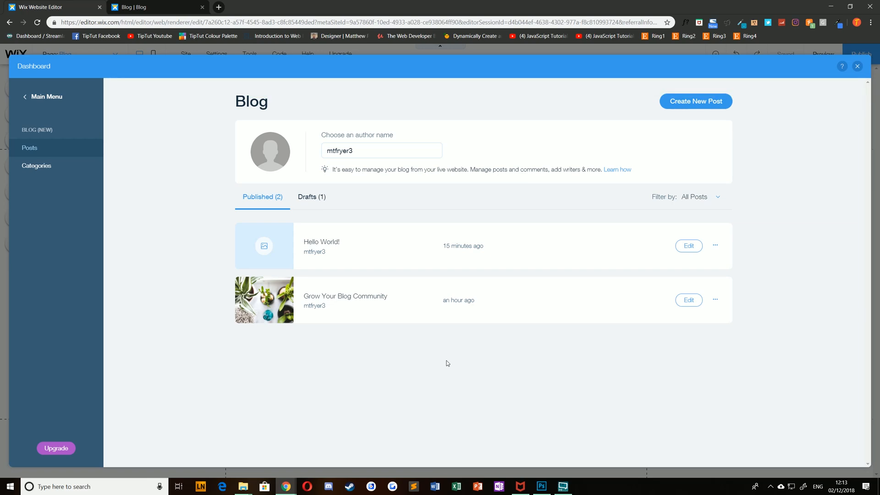
{"action": "mouse_move", "coordinate": [526, 351]}
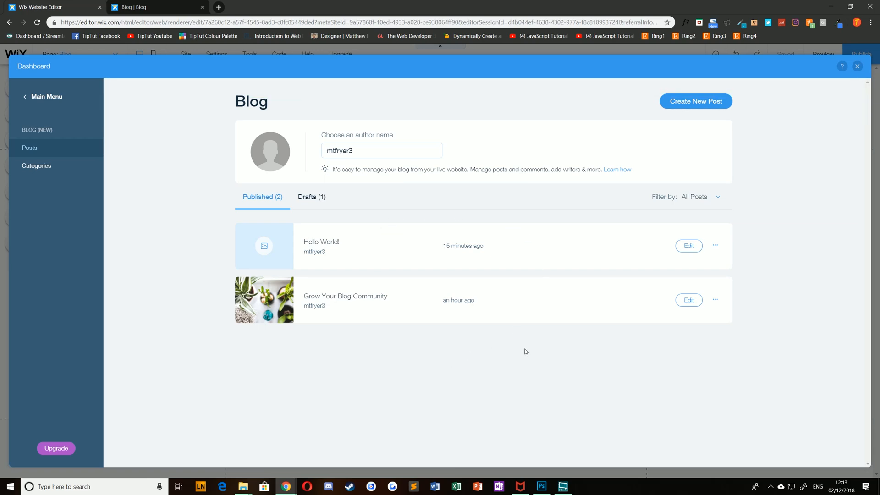
{"action": "mouse_move", "coordinate": [497, 373]}
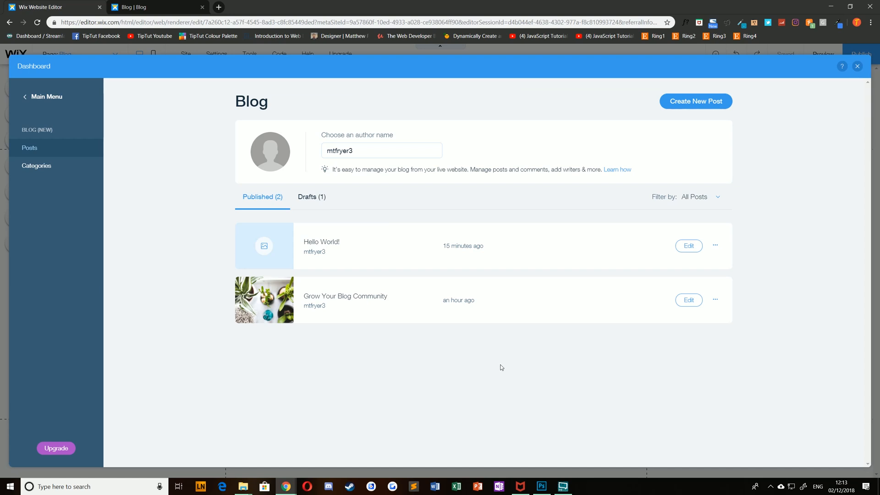
{"action": "mouse_move", "coordinate": [370, 350]}
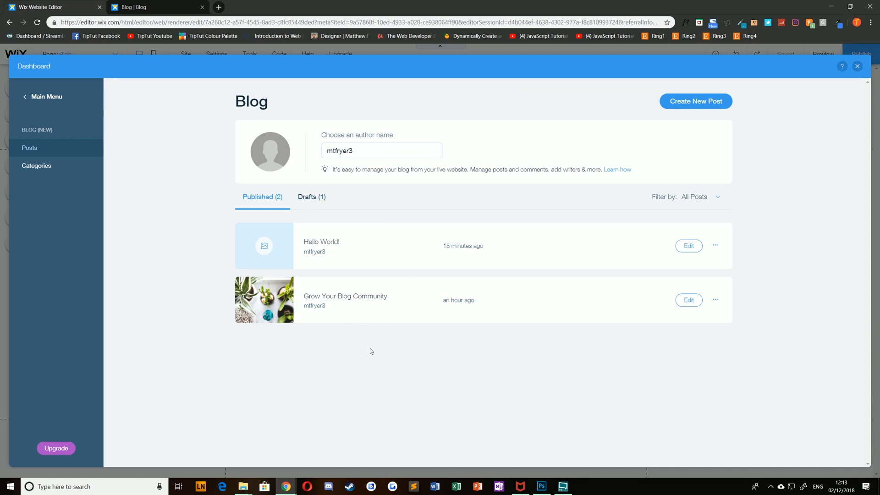
{"action": "mouse_move", "coordinate": [359, 372]}
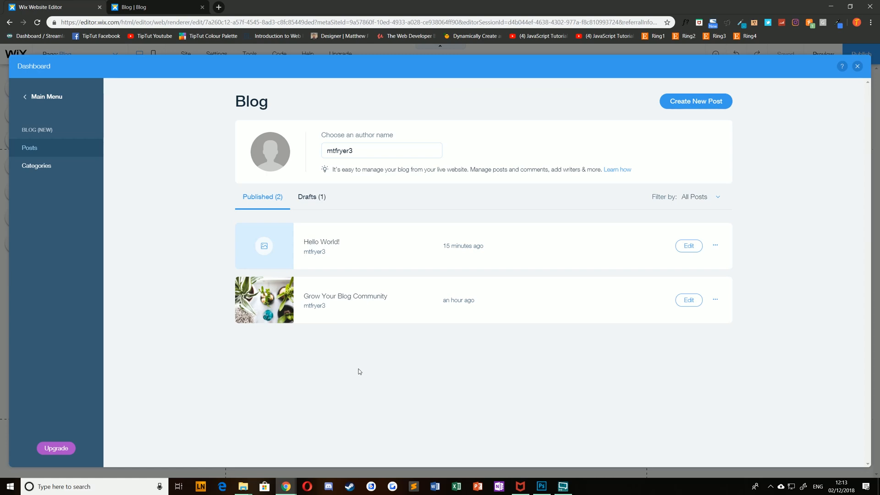
{"action": "mouse_move", "coordinate": [469, 354]}
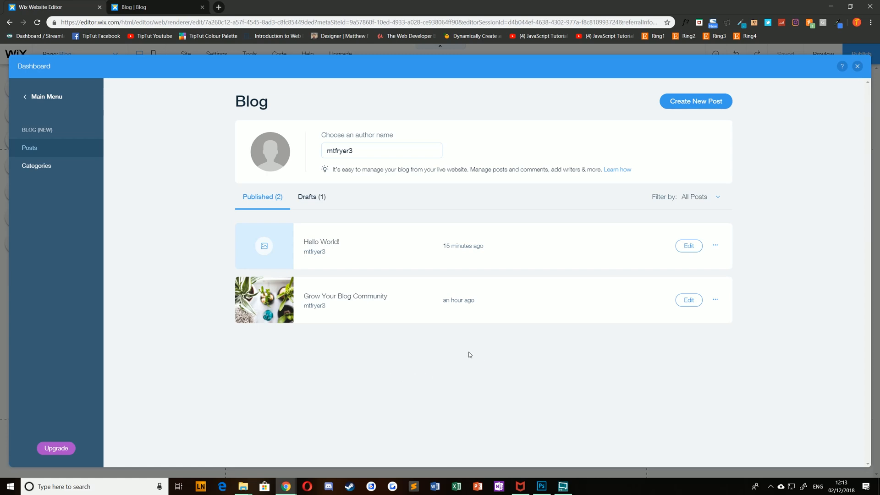